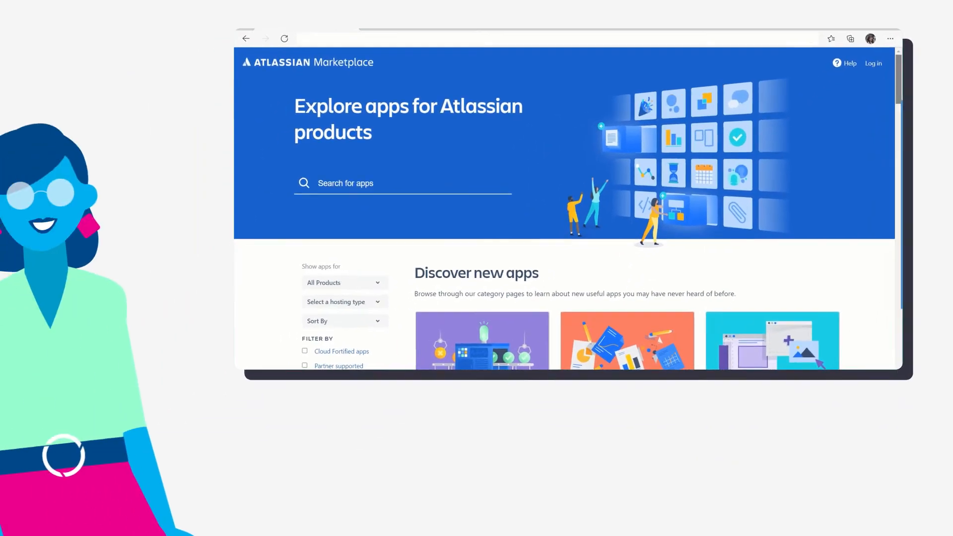
# Step: Search the Atlassian Marketplace catalogue for 'Time track' apps
pyautogui.scroll(-3)
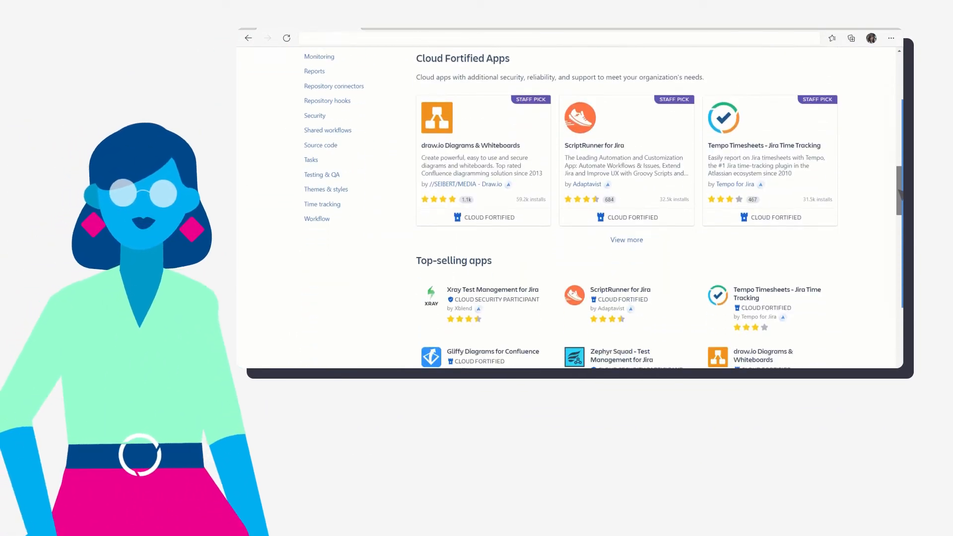
pyautogui.scroll(-3)
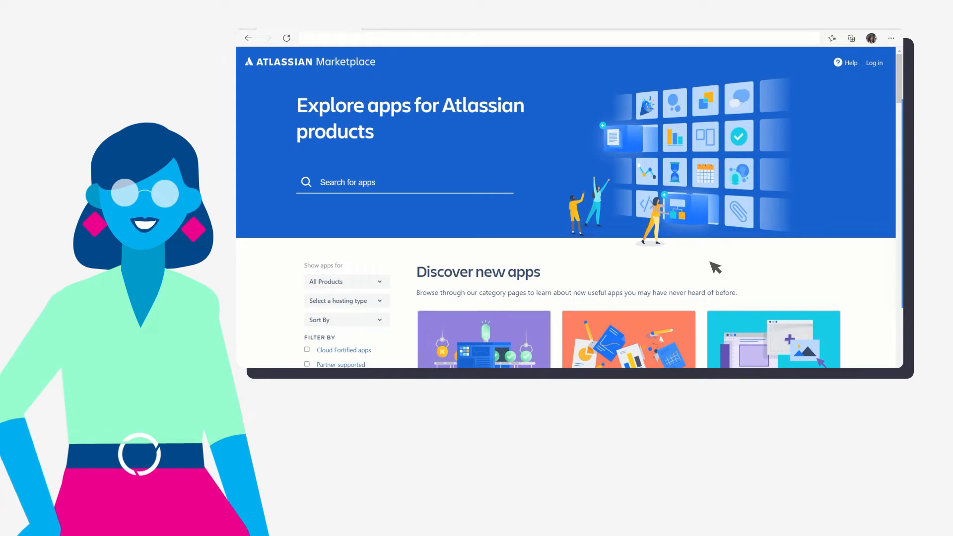
pyautogui.write('Time track')
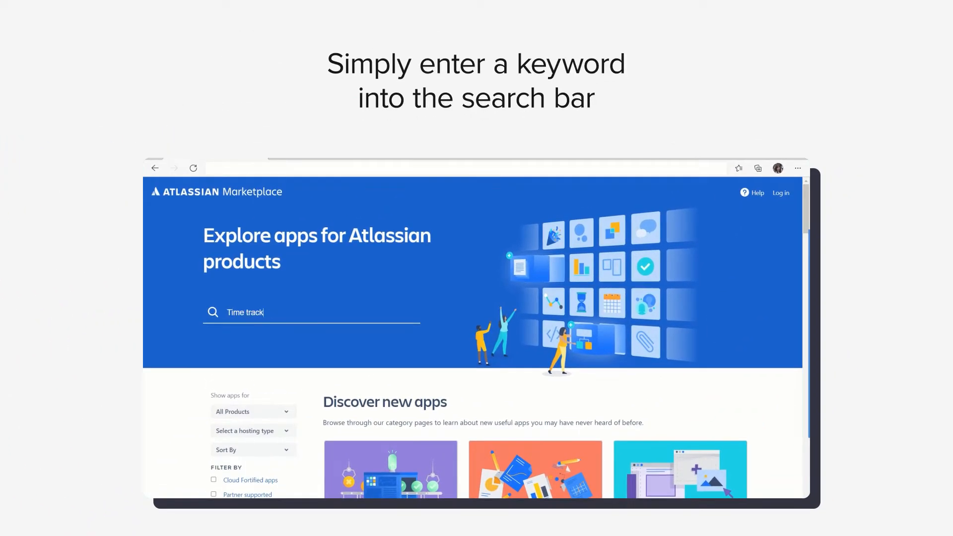
pyautogui.press('Enter')
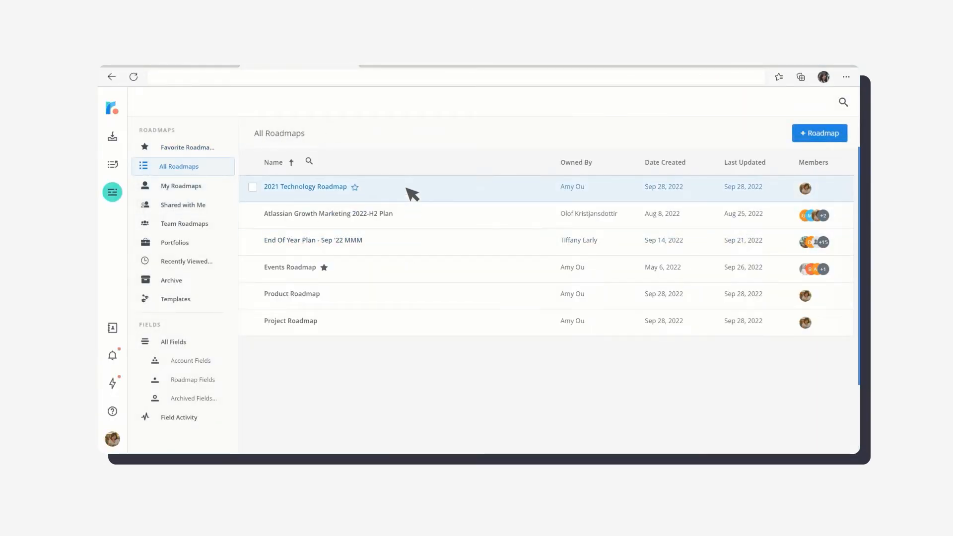
# Step: Open the 2021 Technology Roadmap and display it as 'Swimlane: By Status'
pyautogui.click(305, 187)
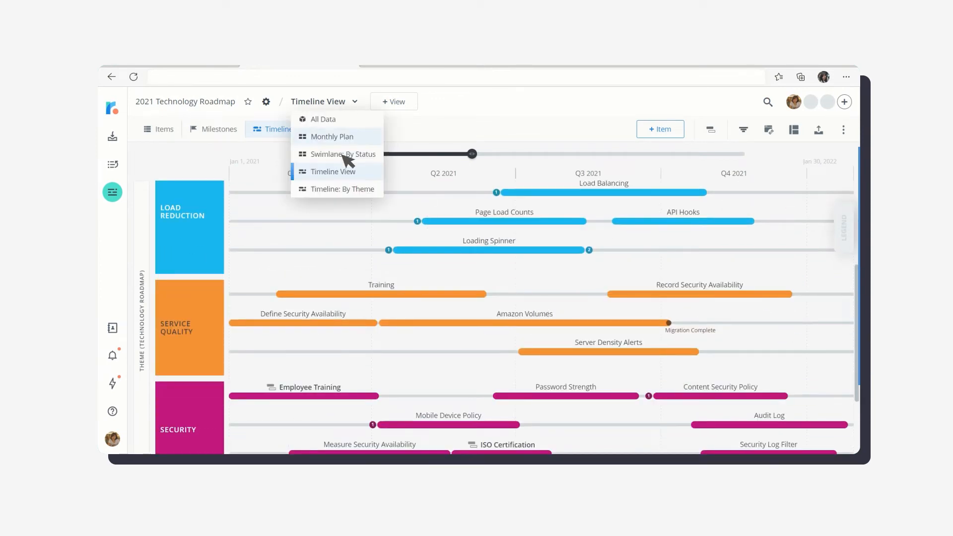
pyautogui.click(344, 154)
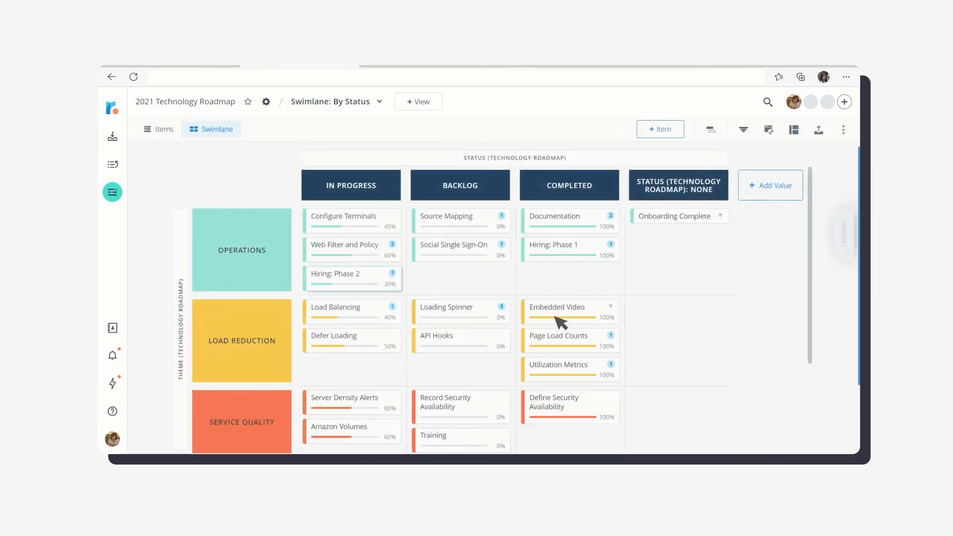
pyautogui.scroll(-3)
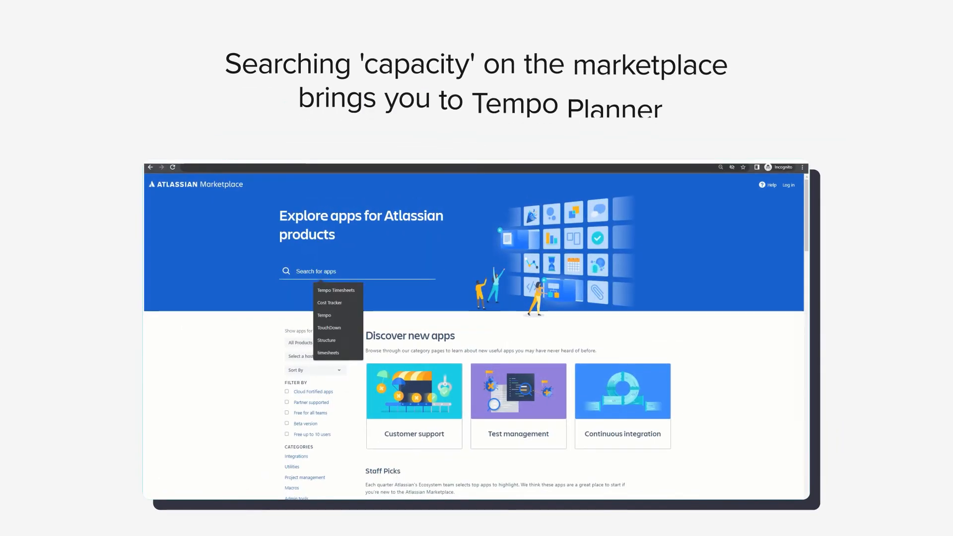
pyautogui.write('Capacity')
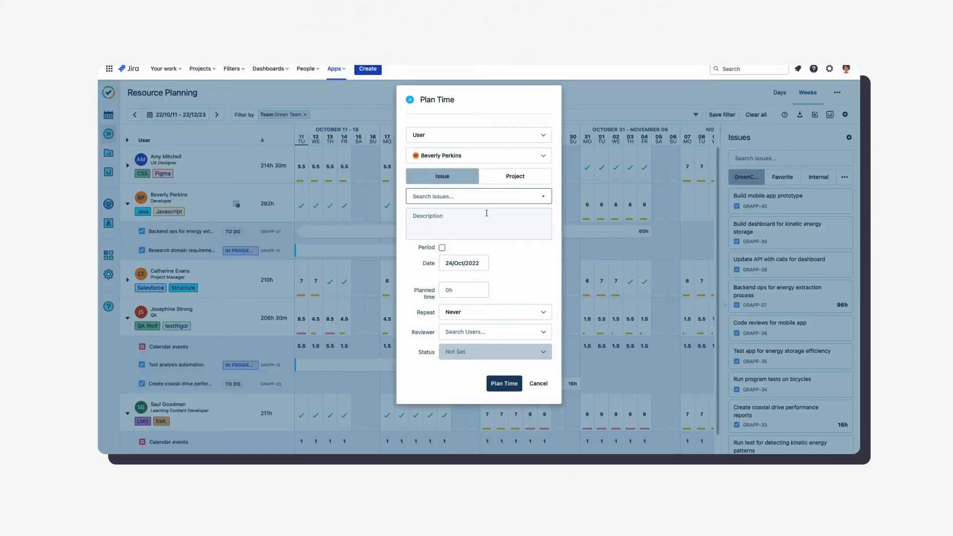
# Step: Pick issue GRAPP-39 for Plan Time and move to the Planned time field
pyautogui.click(478, 195)
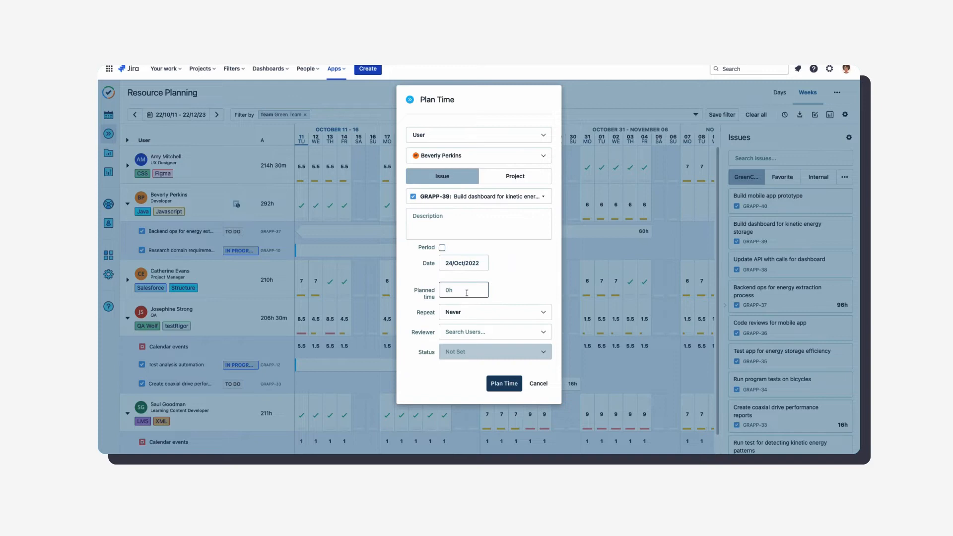
pyautogui.click(503, 384)
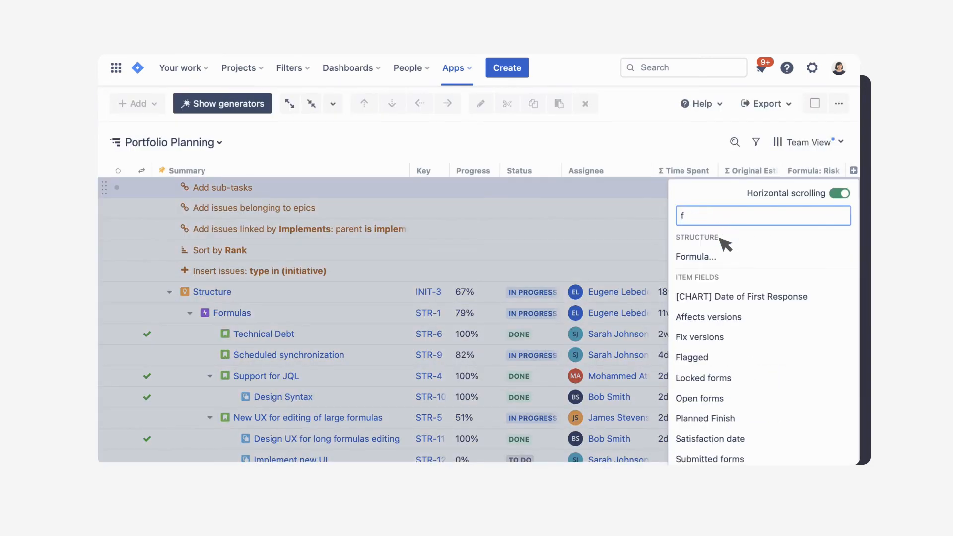
# Step: Add a Formula column: IF timeSpent > originalEstimate : "over work estimate"
pyautogui.click(696, 256)
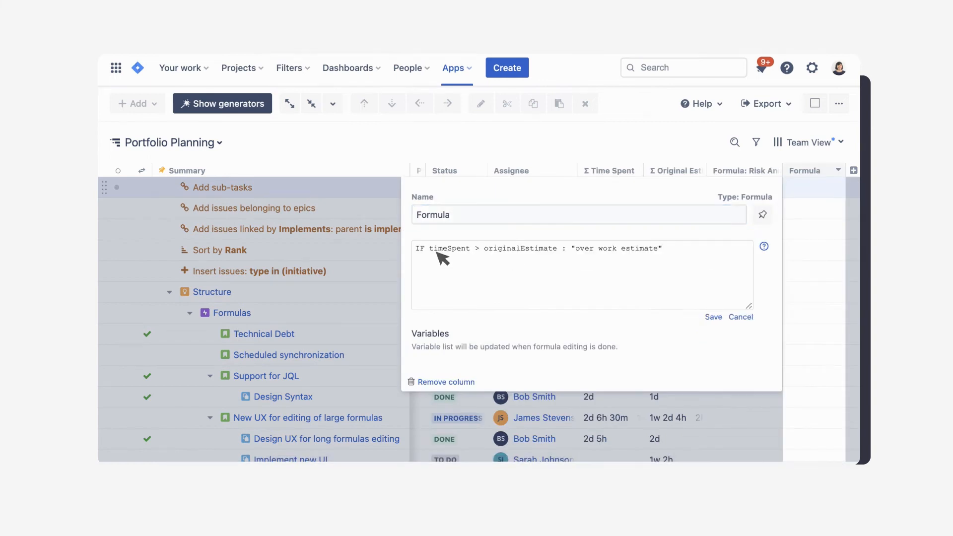
pyautogui.click(712, 317)
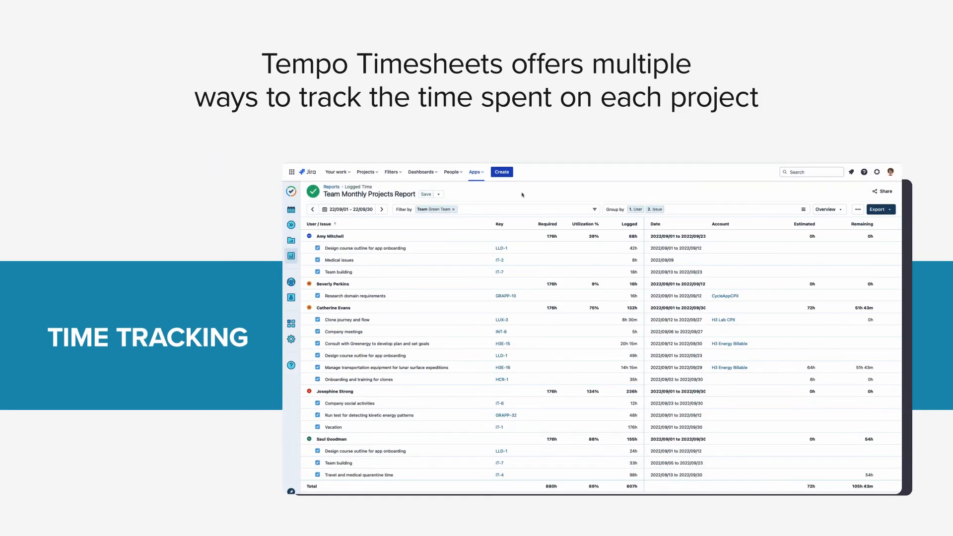
# Step: Switch the Team Monthly Projects Report to Days, then open Lunar Sustainability's cost overview
pyautogui.click(401, 209)
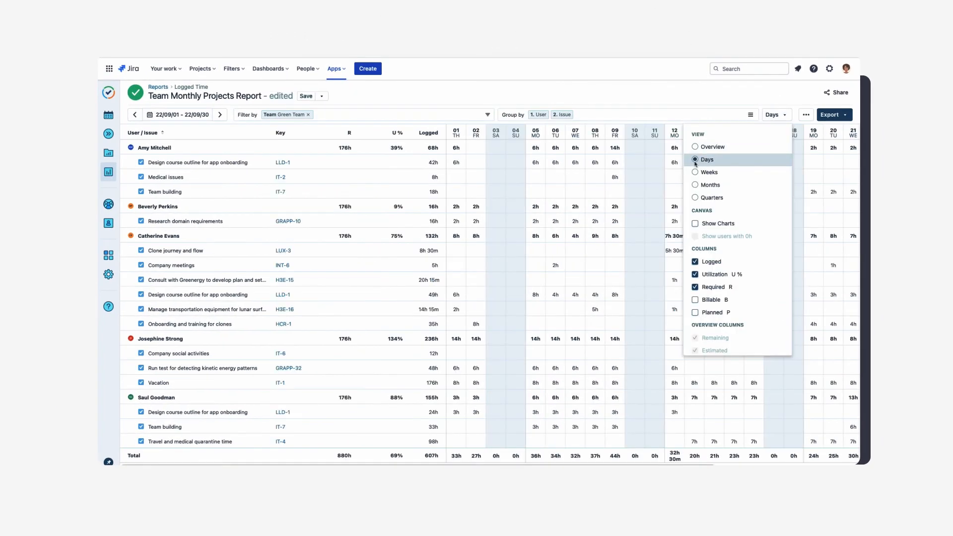
pyautogui.click(695, 223)
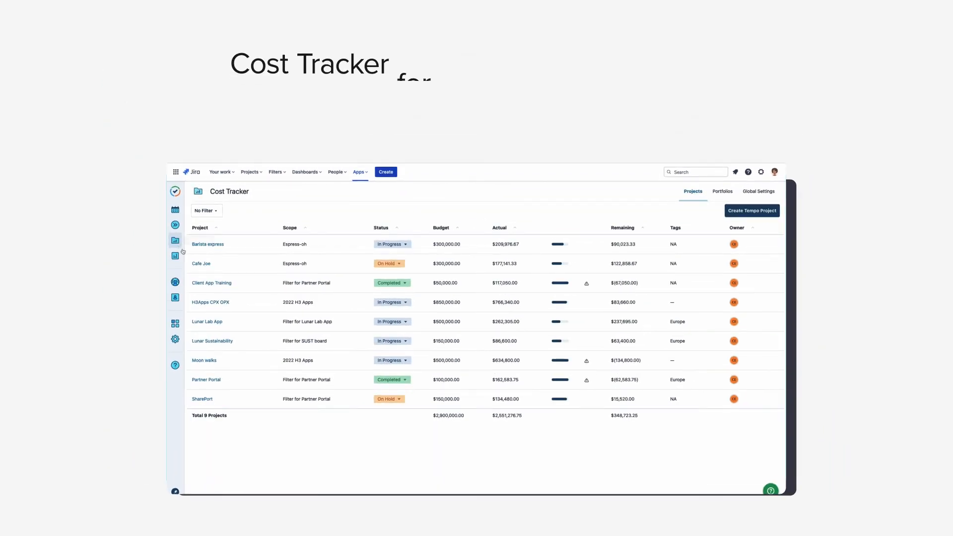
pyautogui.click(212, 341)
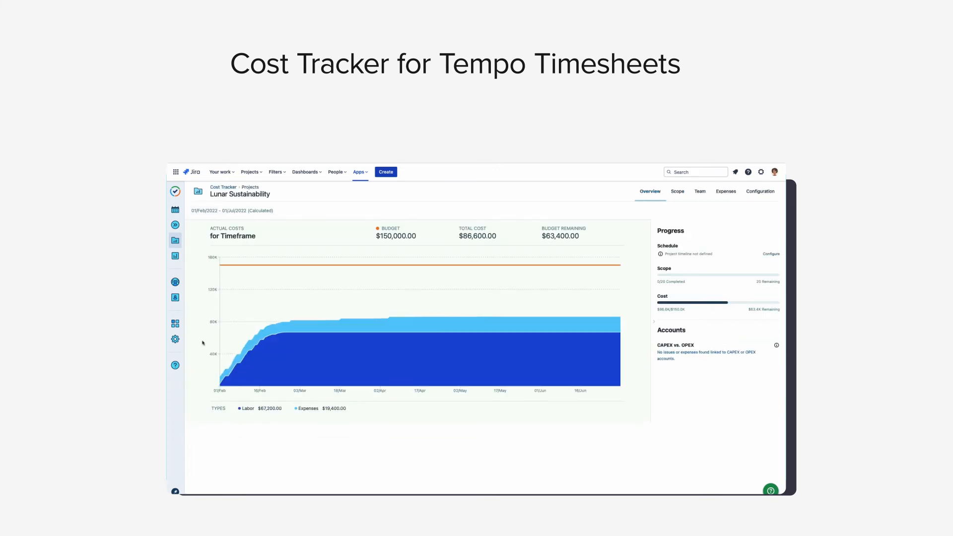